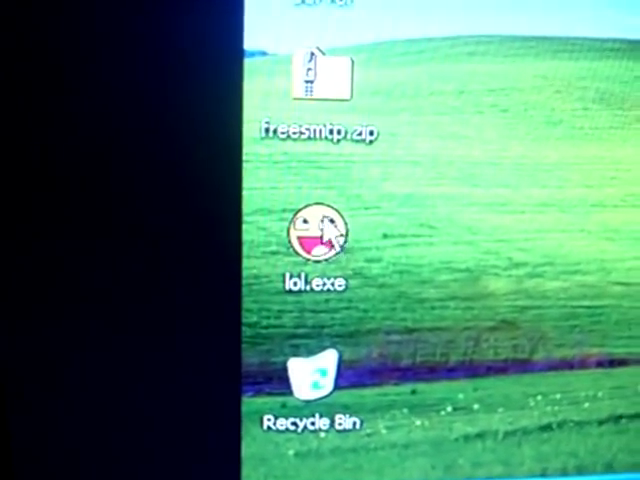
Step: Launch lol.exe and dismiss its 'You lose it.' and 'SHIT' message boxes
{"action": "double_click", "coordinate": [318, 236]}
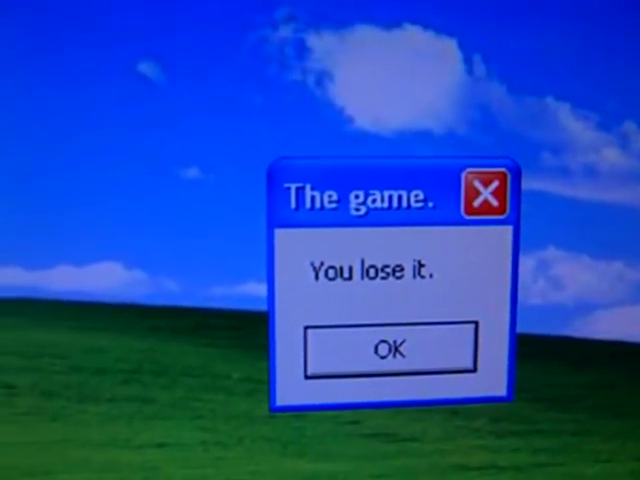
{"action": "left_click", "coordinate": [388, 348]}
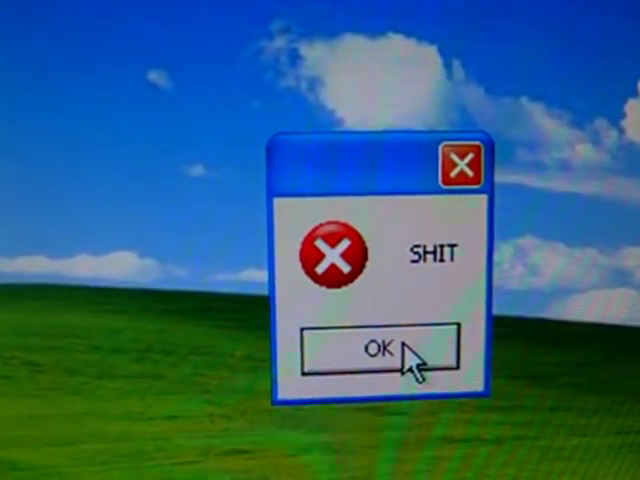
{"action": "left_click", "coordinate": [384, 348]}
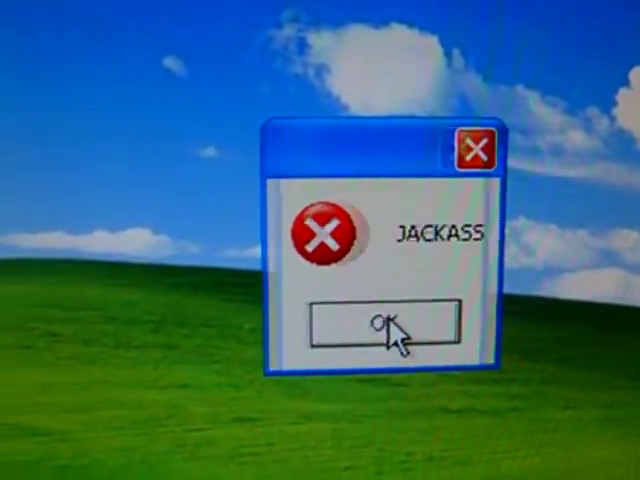